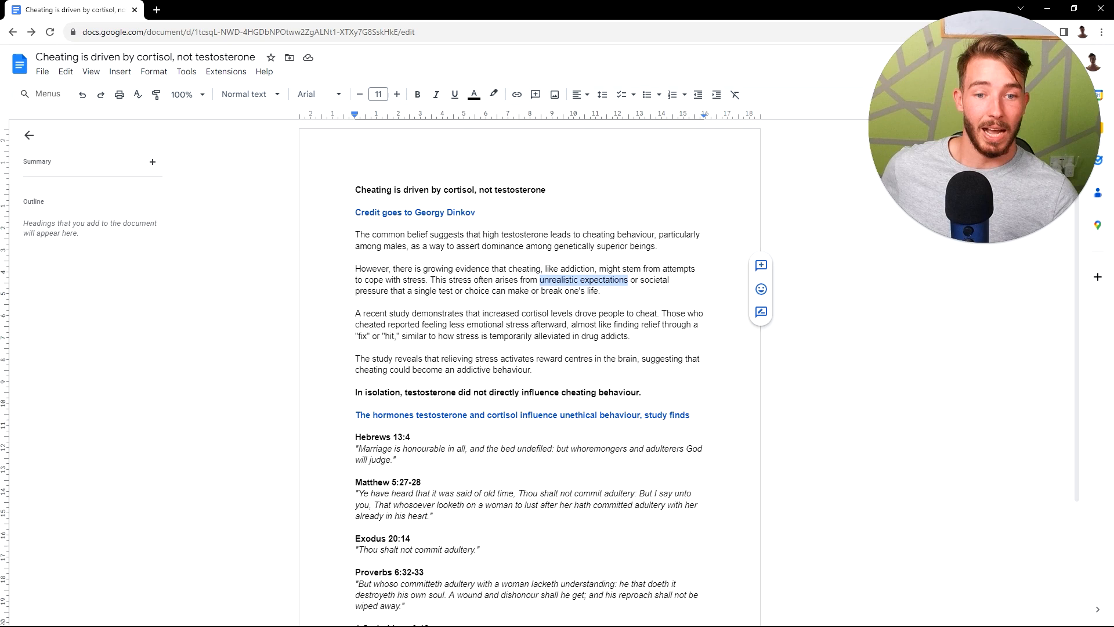
Scroll down the document to the source link for the PsyPost hormones article
scroll("down", 3)
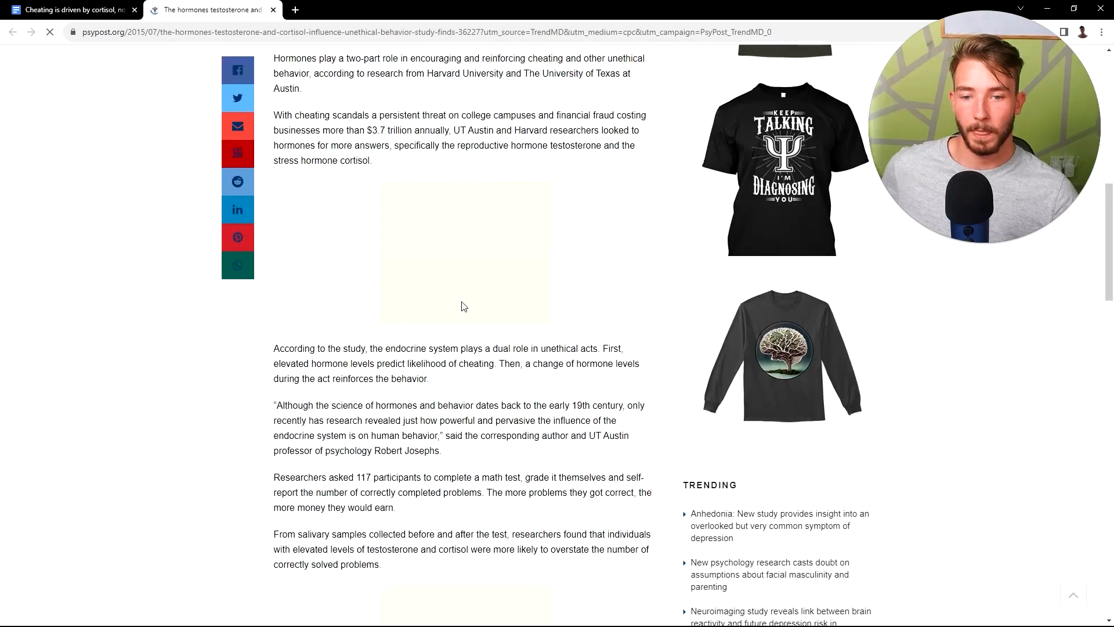
Read down the PsyPost article to the salivary-sample finding on testosterone and cortisol
scroll("down", 3)
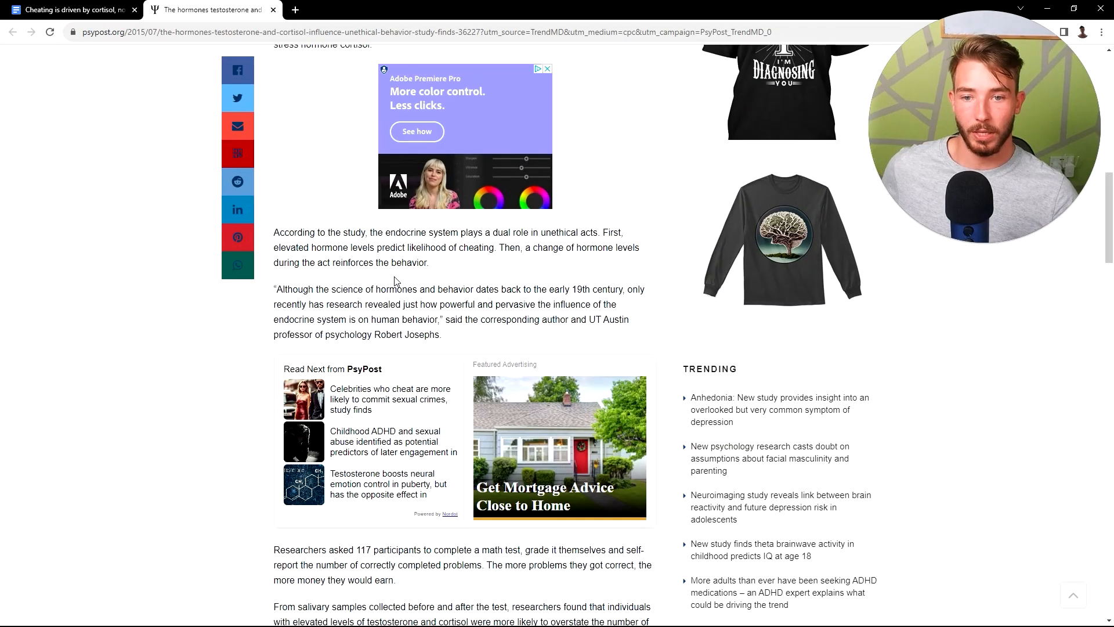
scroll("down", 3)
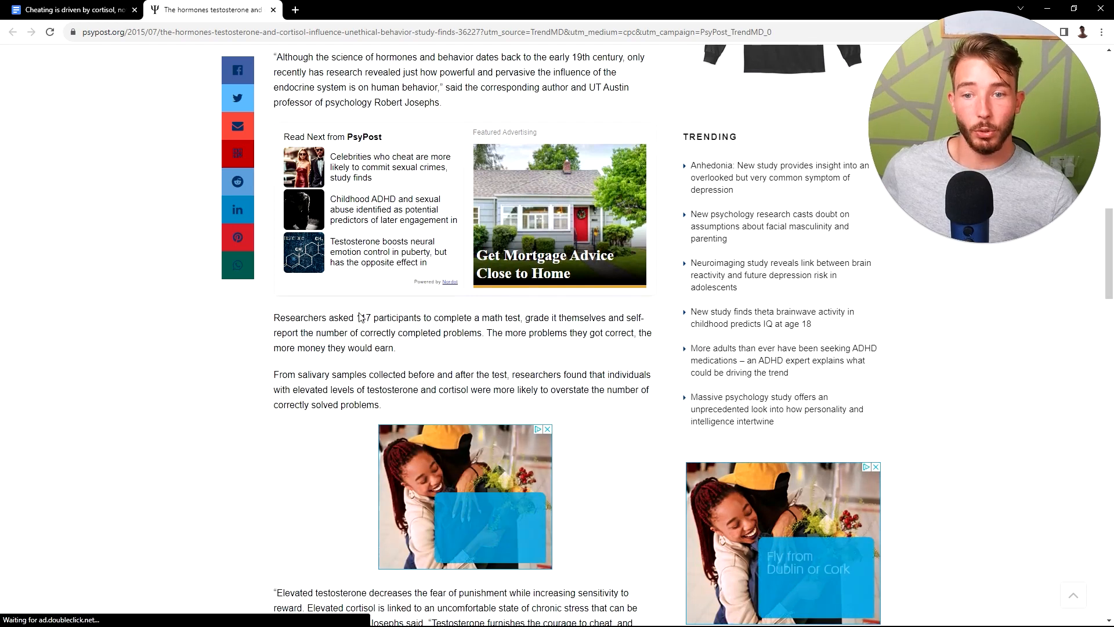
scroll("down", 3)
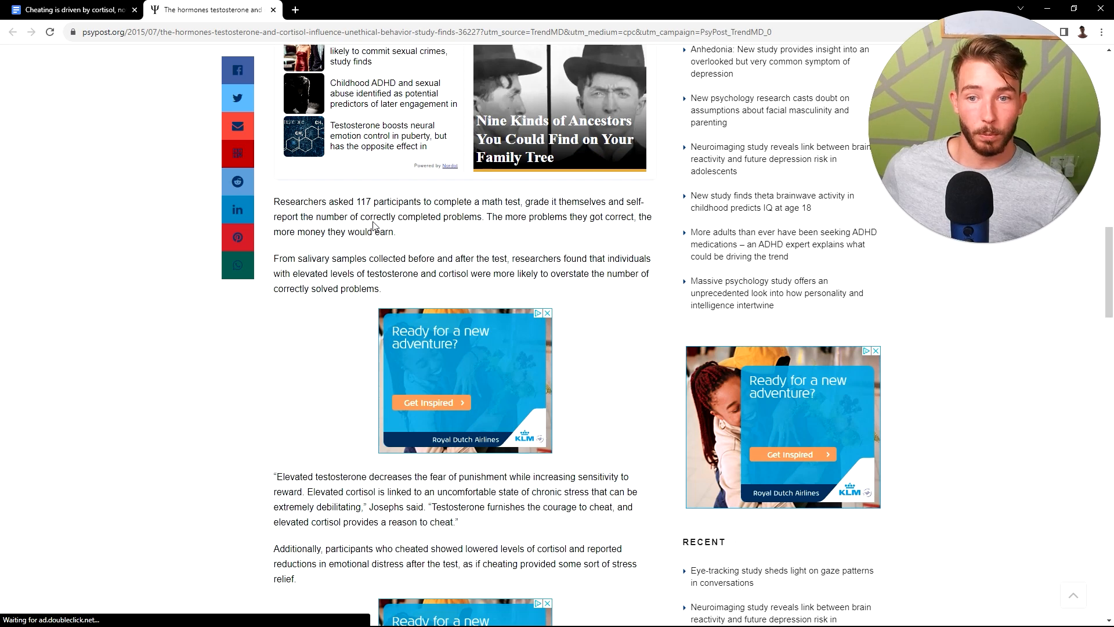
mouse_move(499, 233)
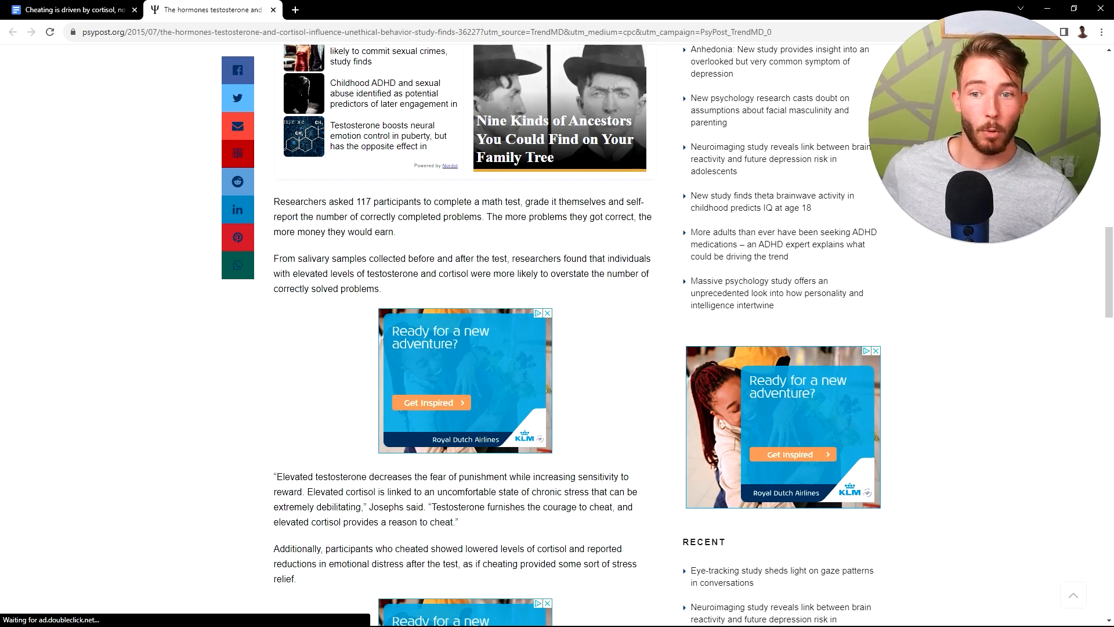
scroll("down", 3)
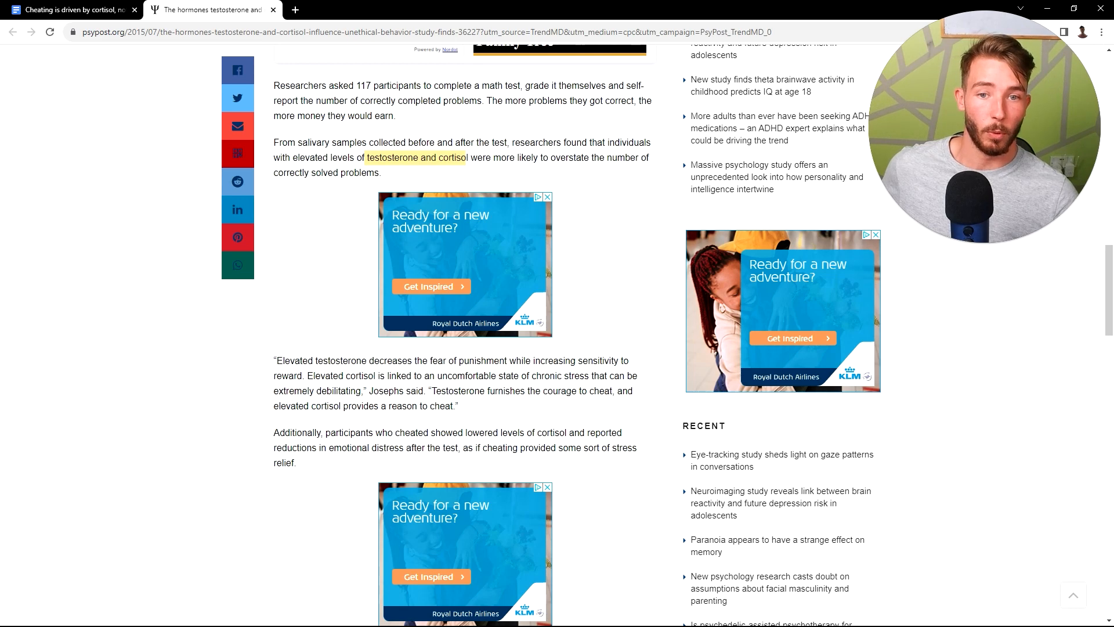
mouse_move(349, 185)
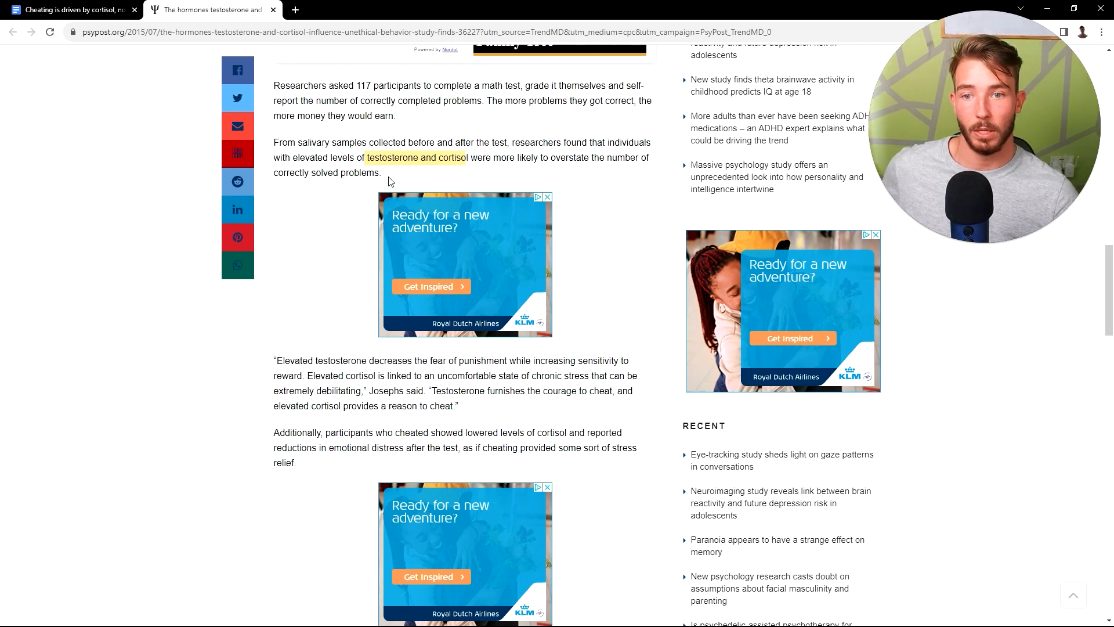
Clear the earlier highlight and mark the 'Additionally, participants who cheated…' lowered-cortisol paragraph
left_click(389, 181)
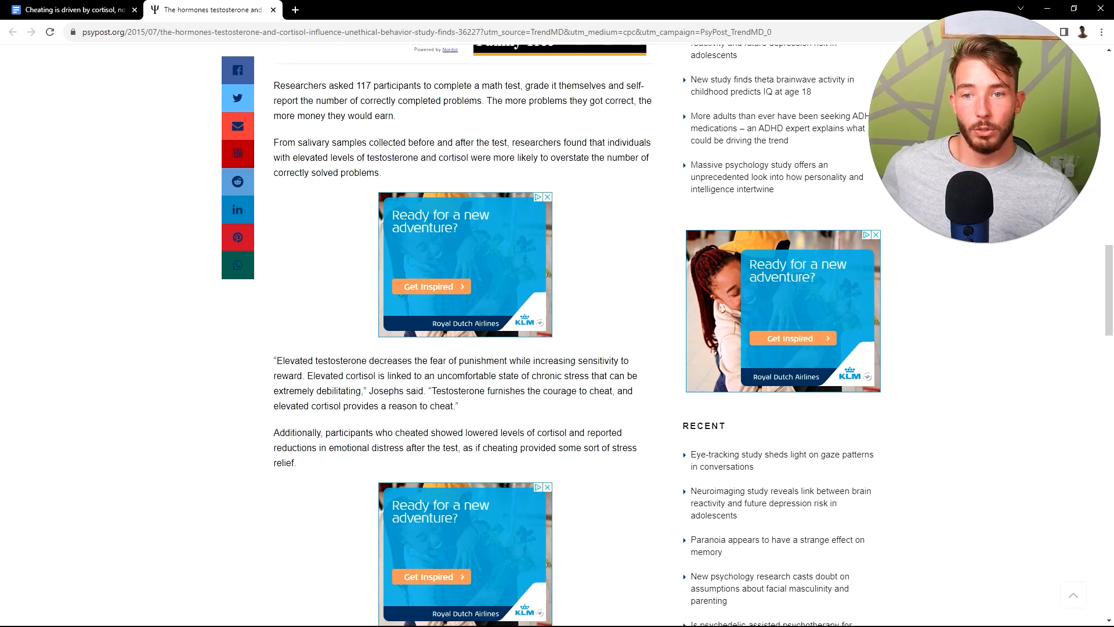
scroll("down", 3)
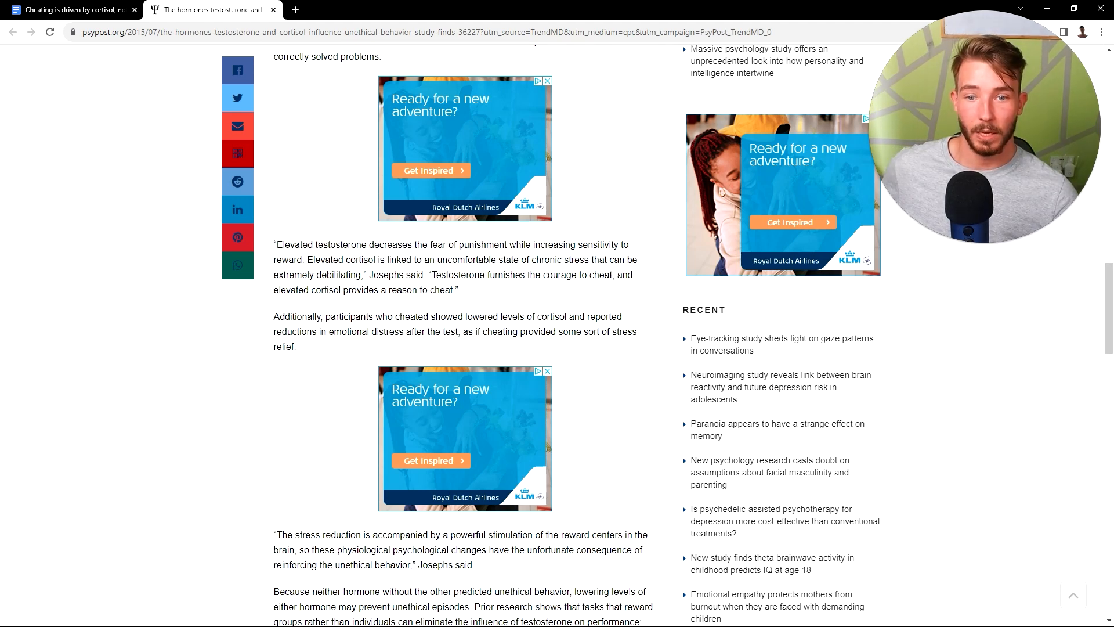
mouse_move(531, 292)
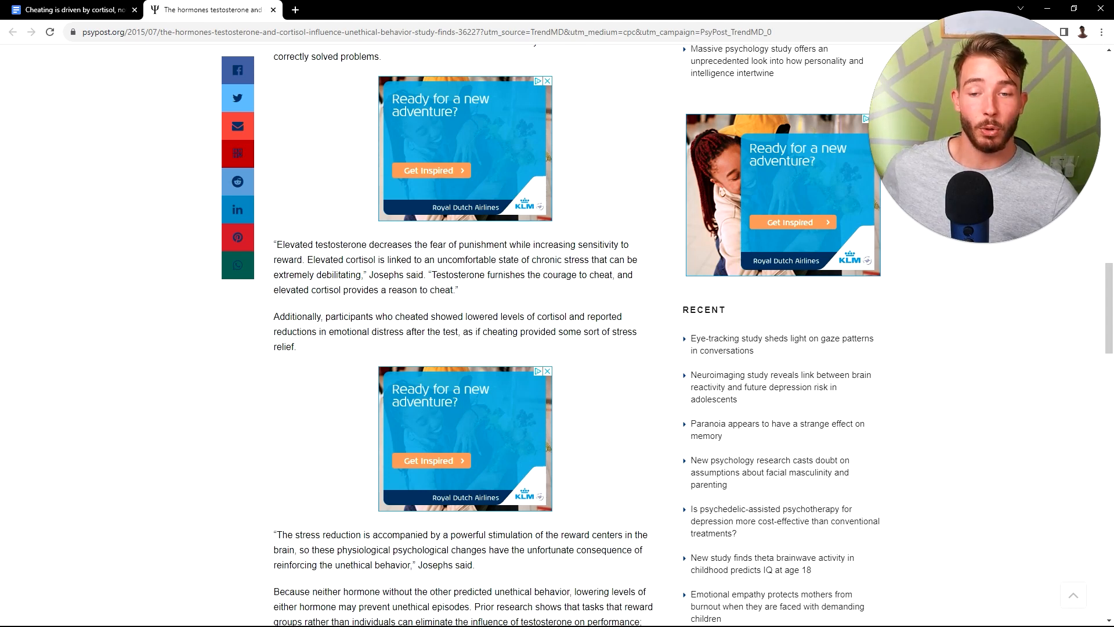
left_click_drag(288, 259, 458, 290)
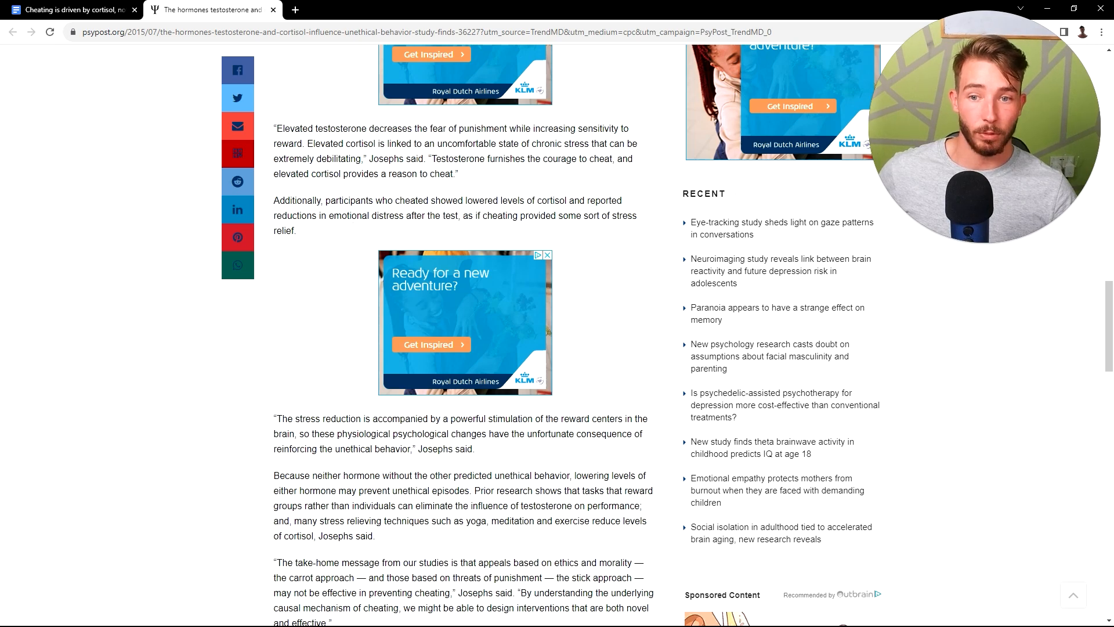
mouse_move(477, 230)
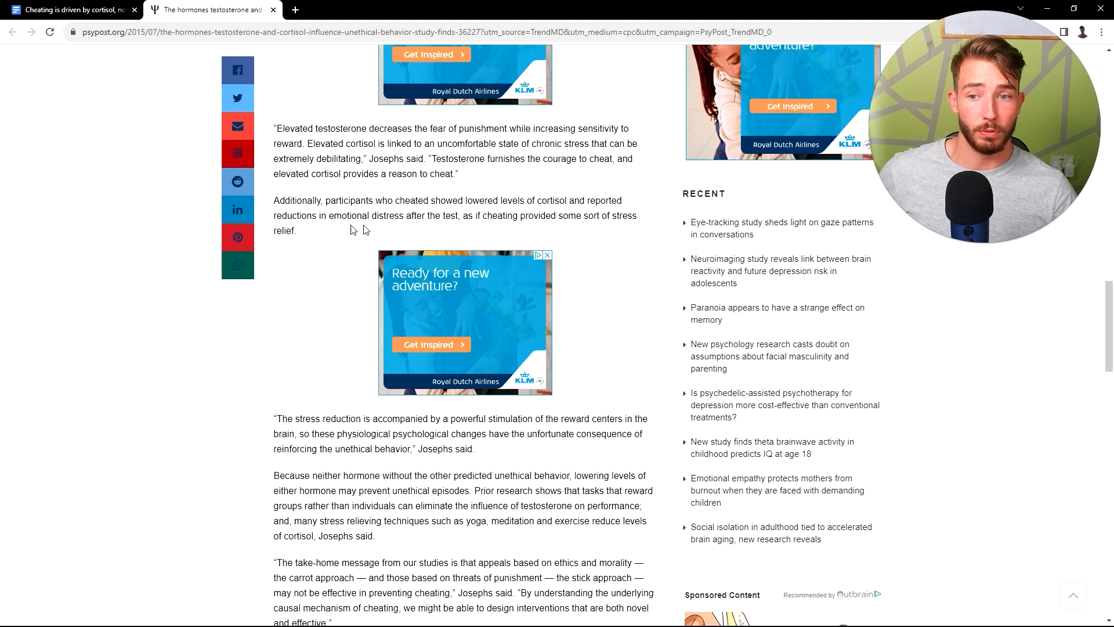
left_click_drag(275, 200, 296, 230)
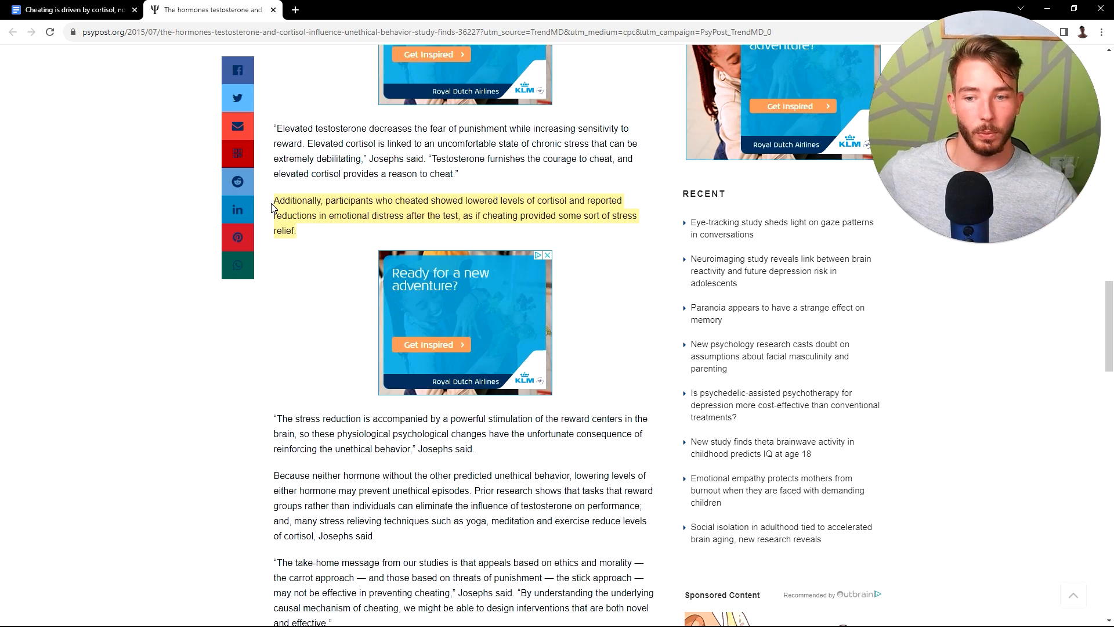
scroll("down", 3)
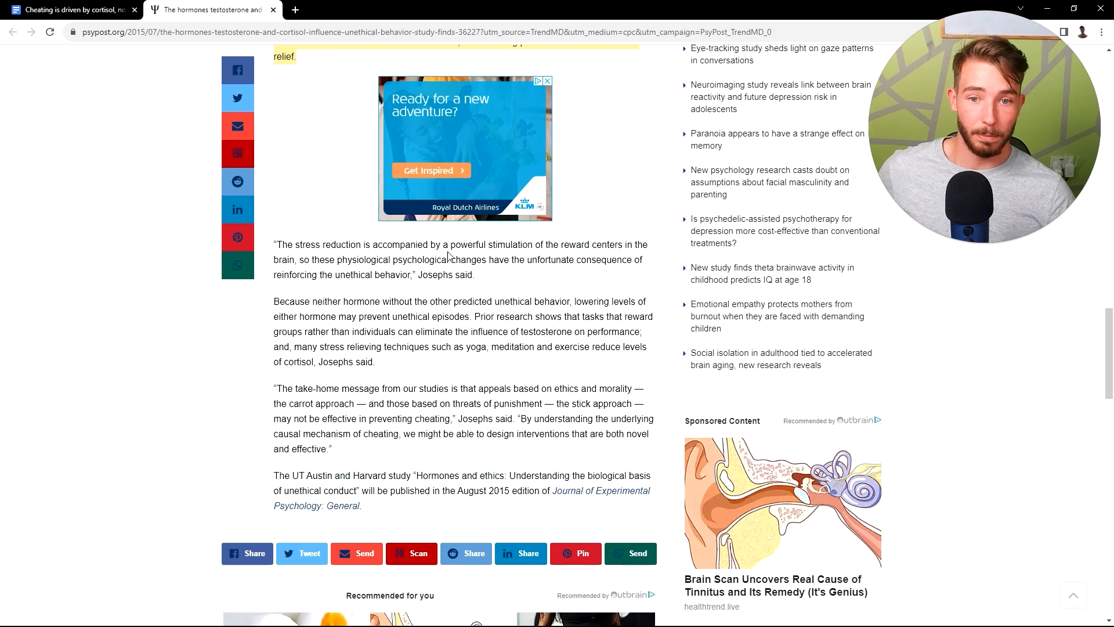
scroll("down", 3)
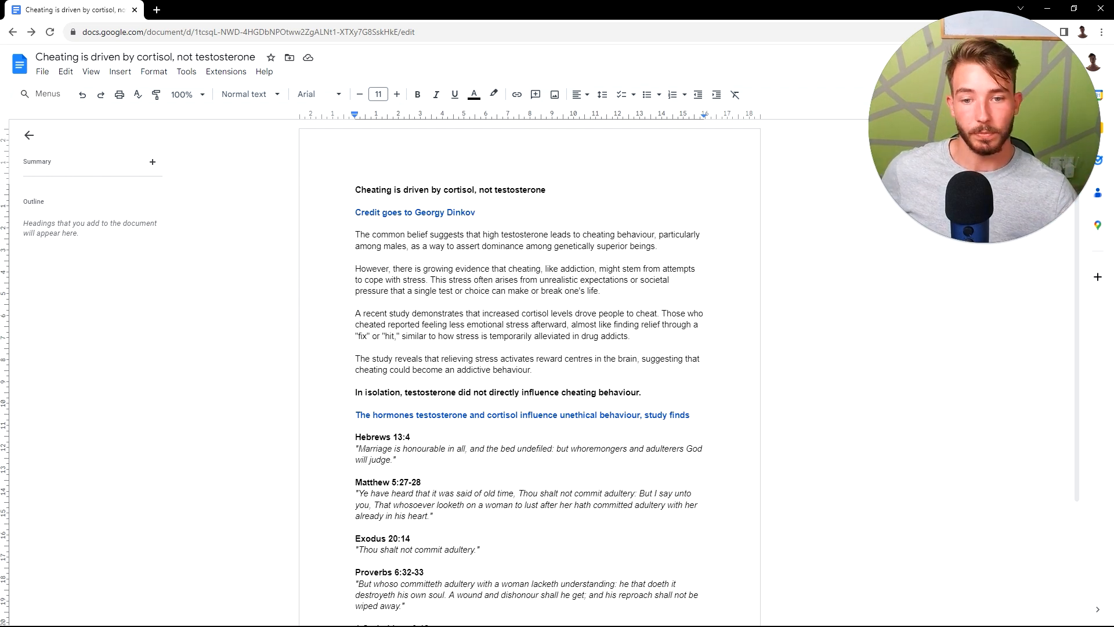
Place the cursor in the cheating-and-cortisol document text to resume reviewing it
left_click(532, 369)
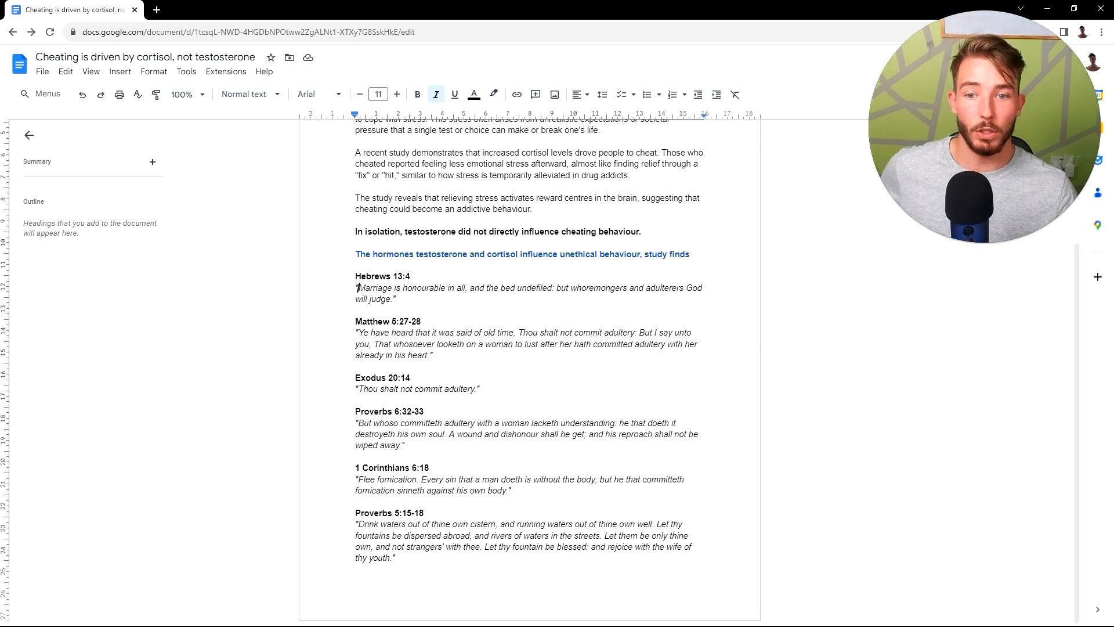
left_click_drag(357, 288, 468, 288)
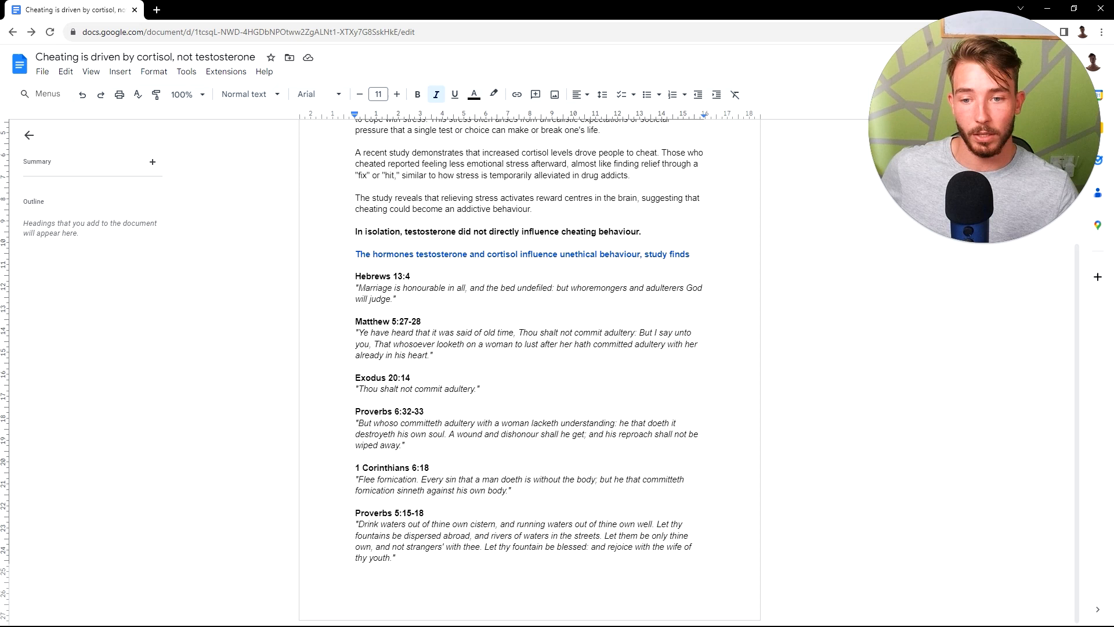
left_click_drag(364, 344, 438, 355)
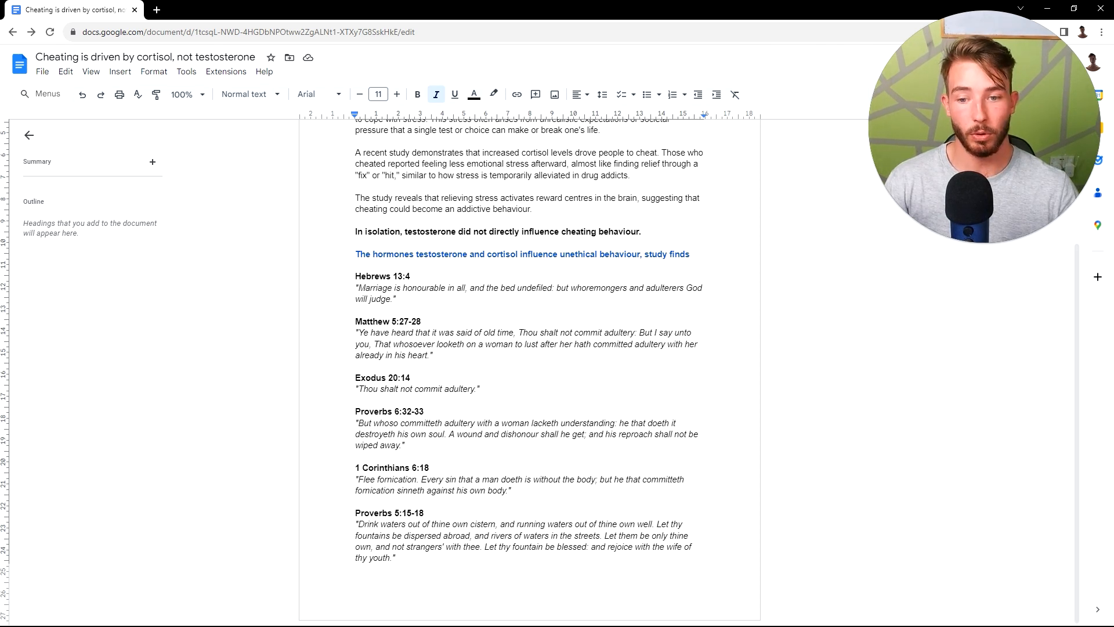
double_click(437, 434)
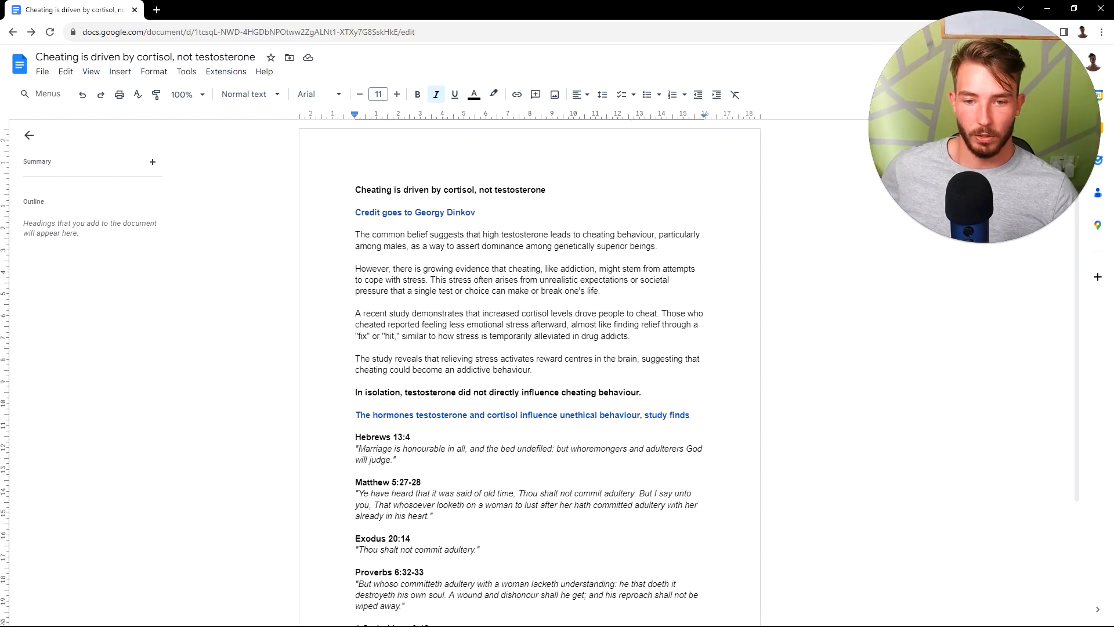
Select the summary from 'The common belief…' through 'The study reveals…'
scroll("down", 3)
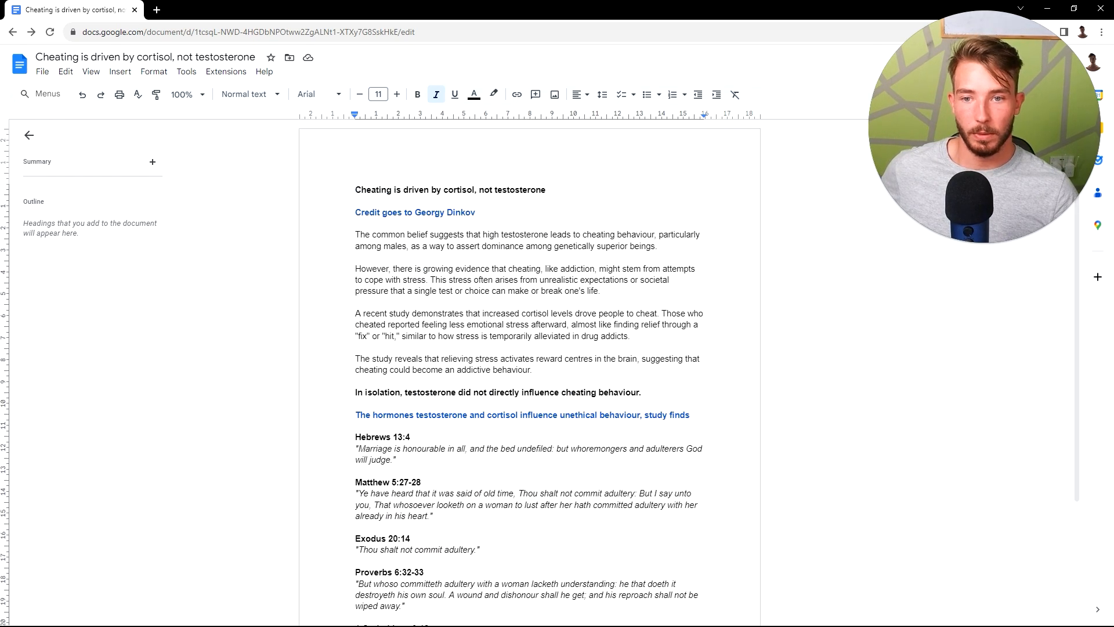
left_click_drag(355, 235, 538, 369)
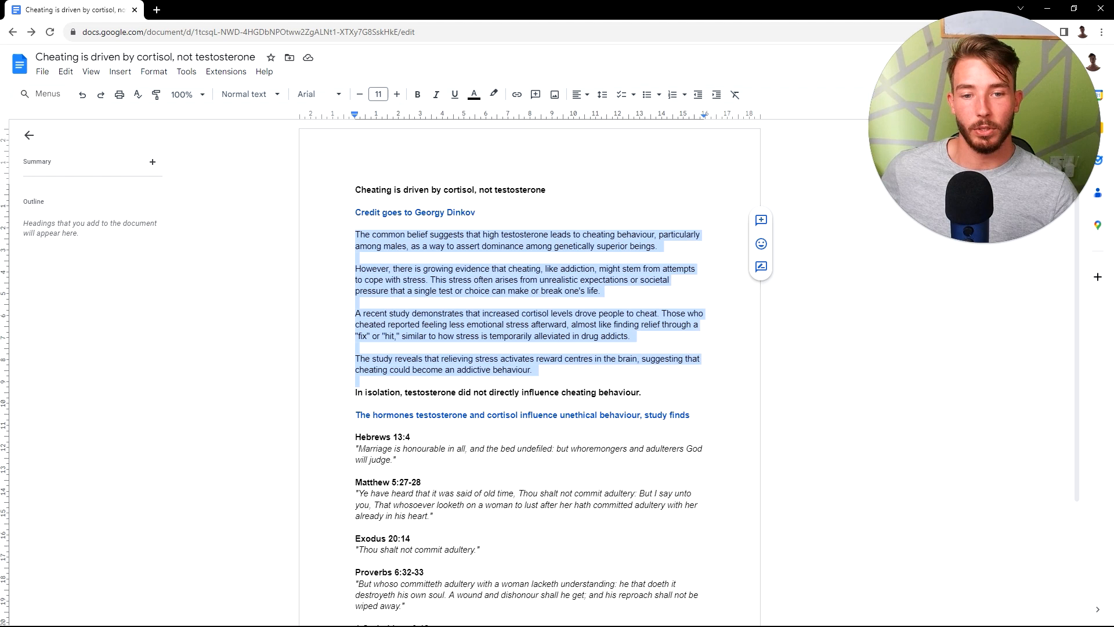